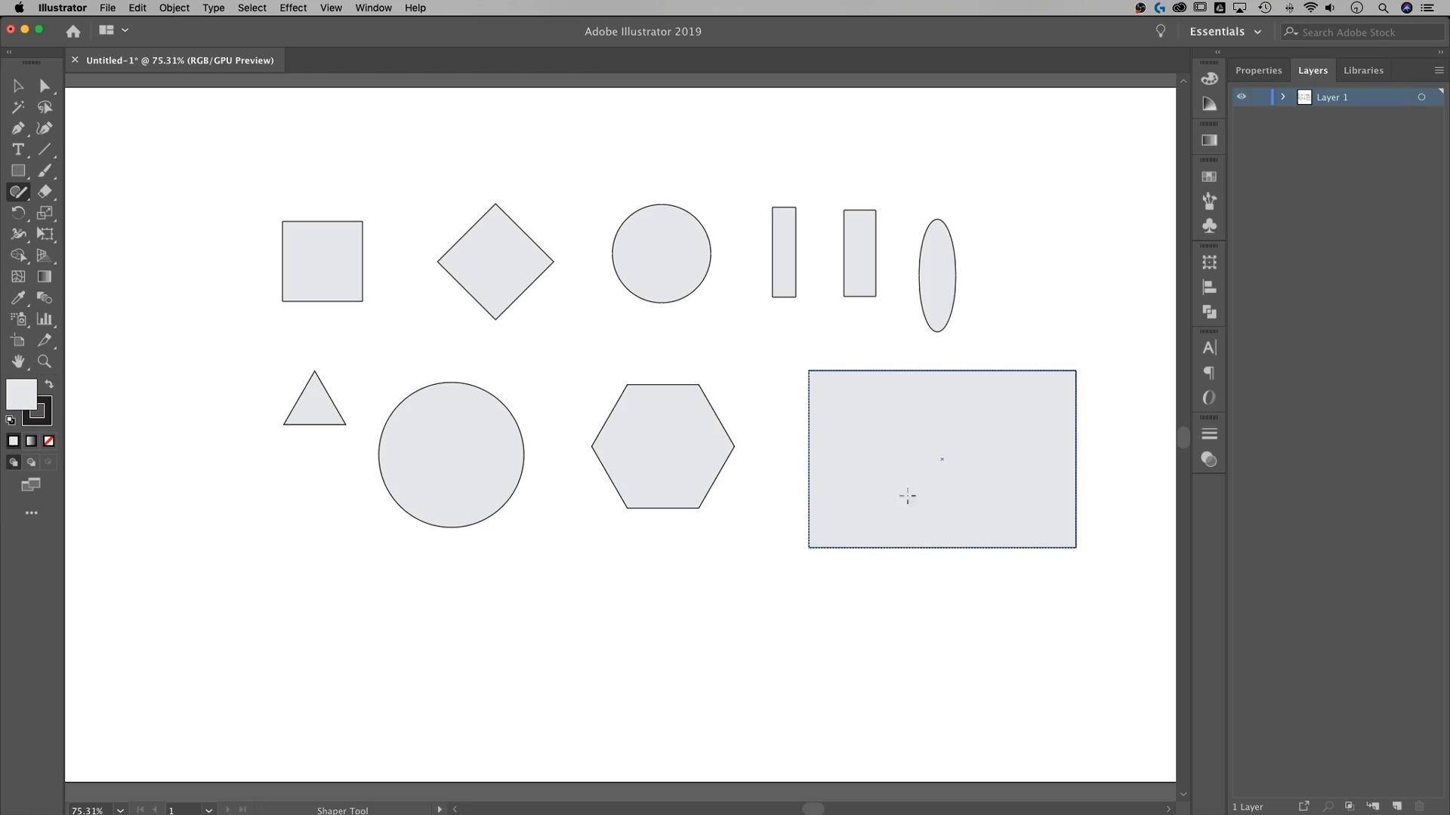
Step: Draw a long thin horizontal rectangle across the bottom of the artboard, beneath the other shapes
{"action": "left_click_drag", "start_coordinate": [207, 633], "coordinate": [896, 674]}
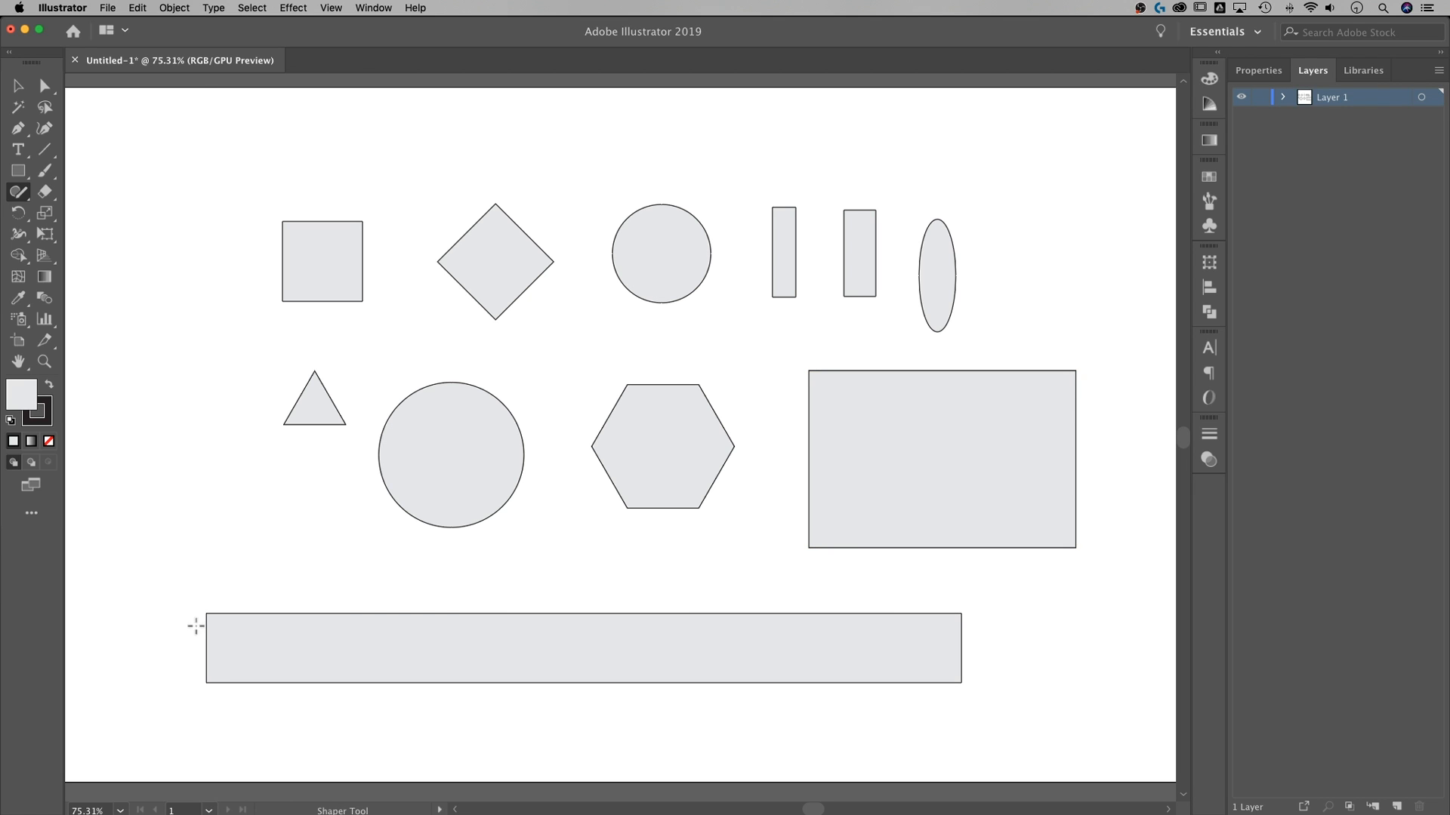
{"action": "mouse_move", "coordinate": [636, 595]}
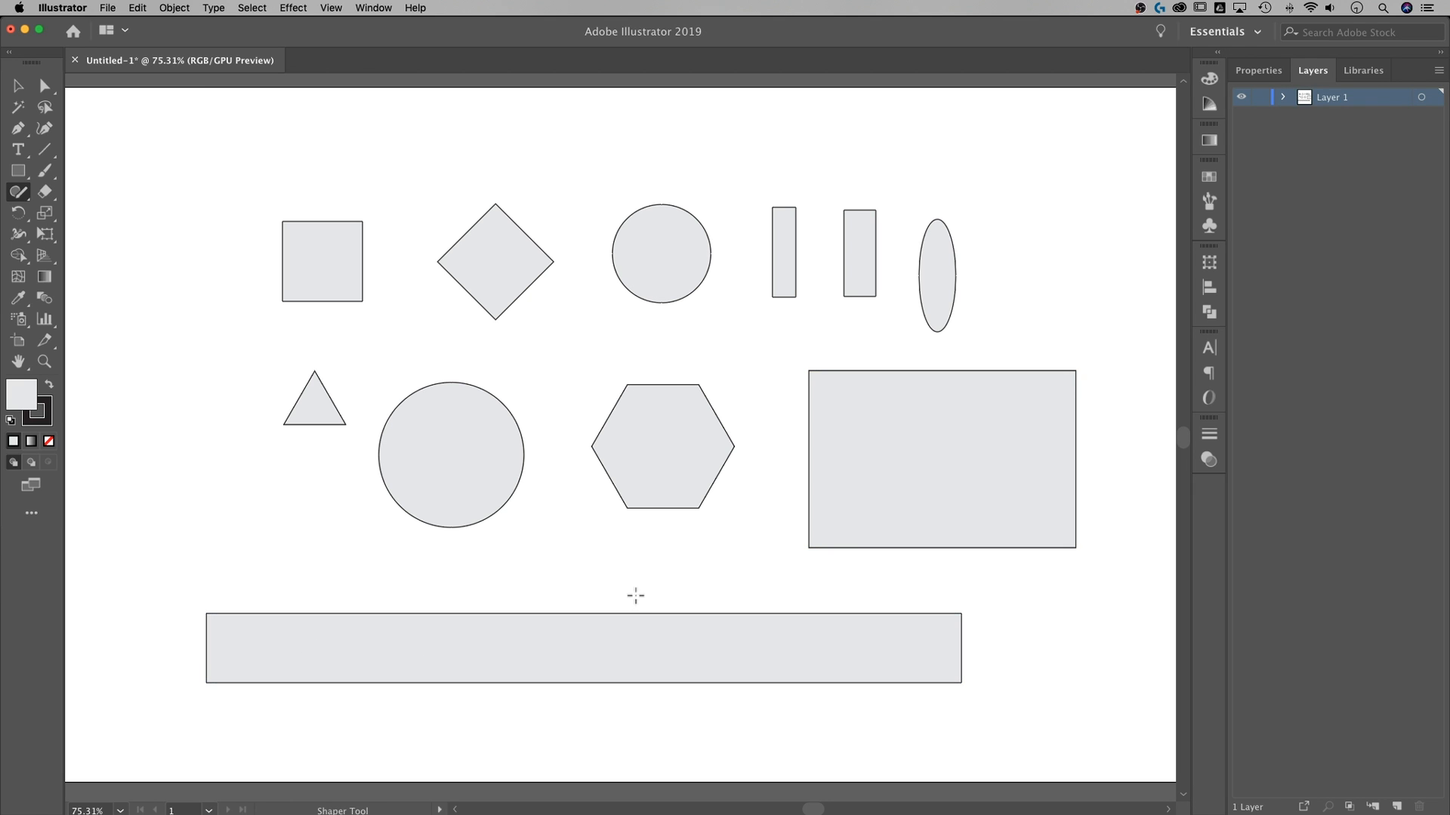